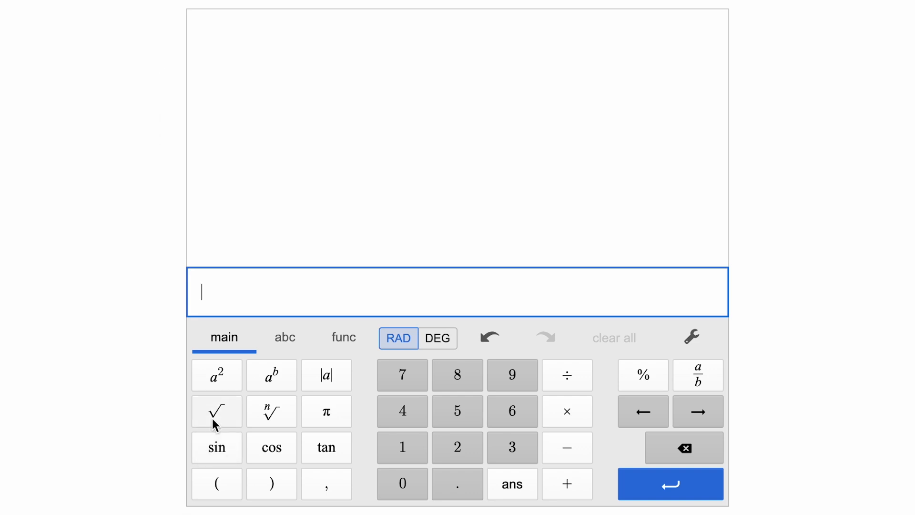
# Evaluate √−1 on the keypad and read that it comes out undefined
pyautogui.click(216, 411)
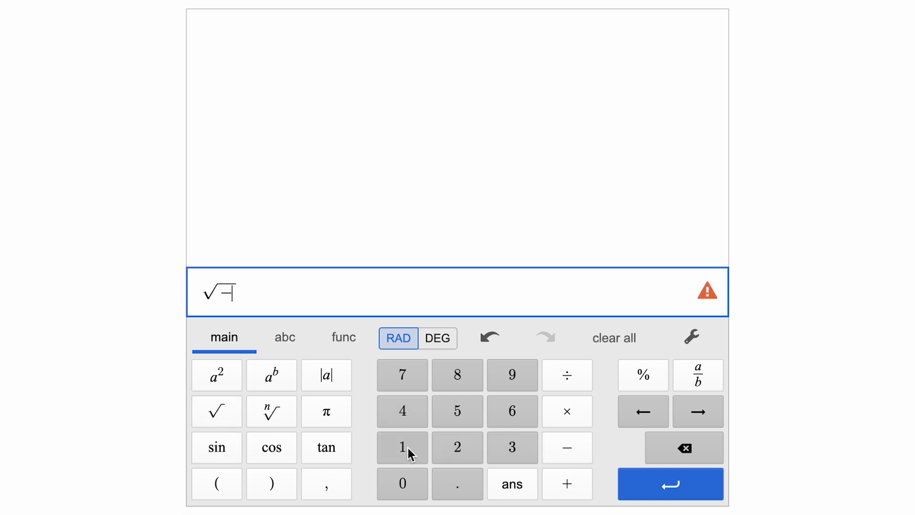
pyautogui.click(401, 448)
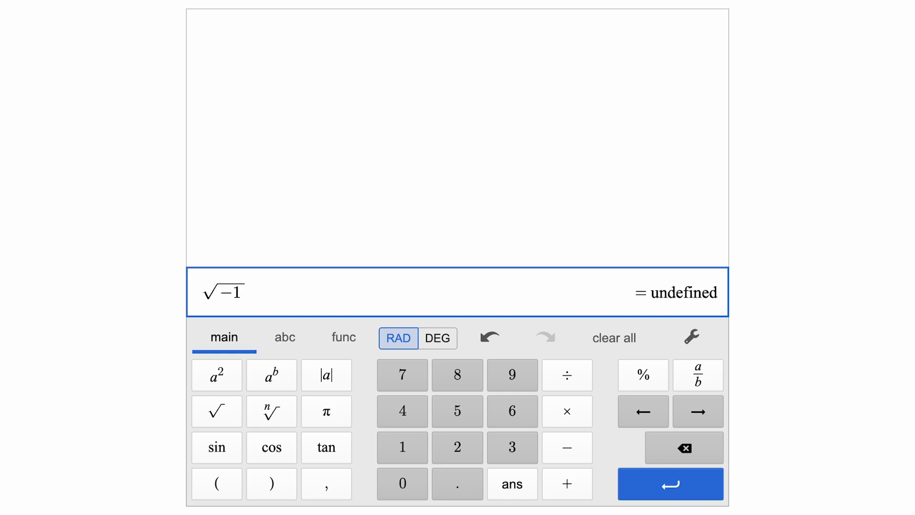
pyautogui.click(691, 337)
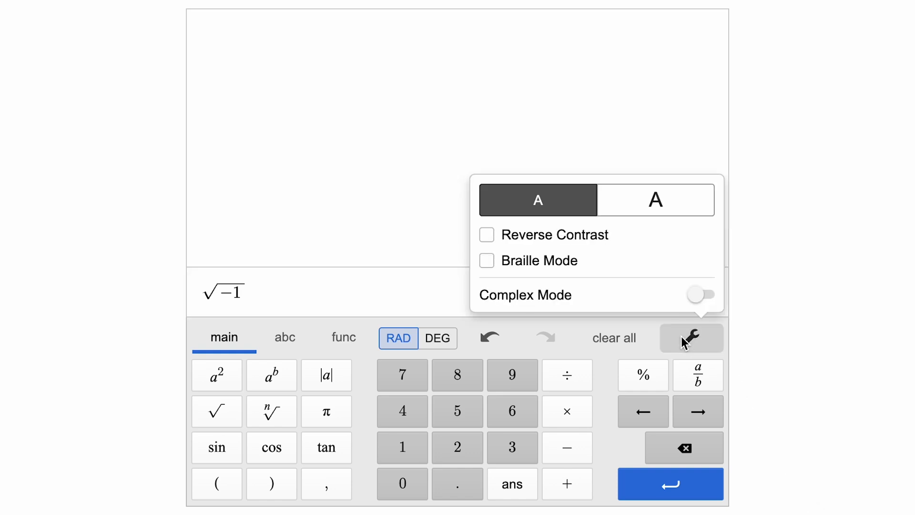
# Enable Complex Mode in the wrench settings, then evaluate √−1, √−1·√−1 and i·i as −1
pyautogui.click(701, 295)
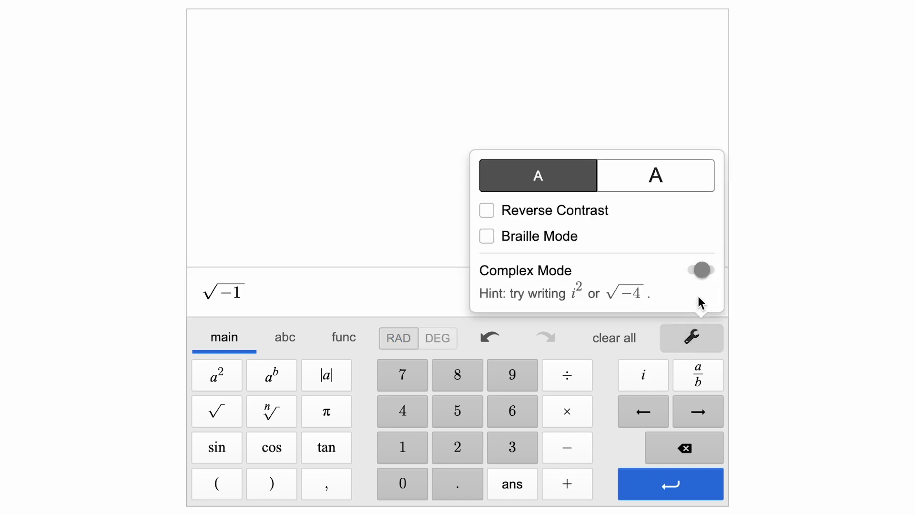
pyautogui.click(700, 270)
pyautogui.write('i')
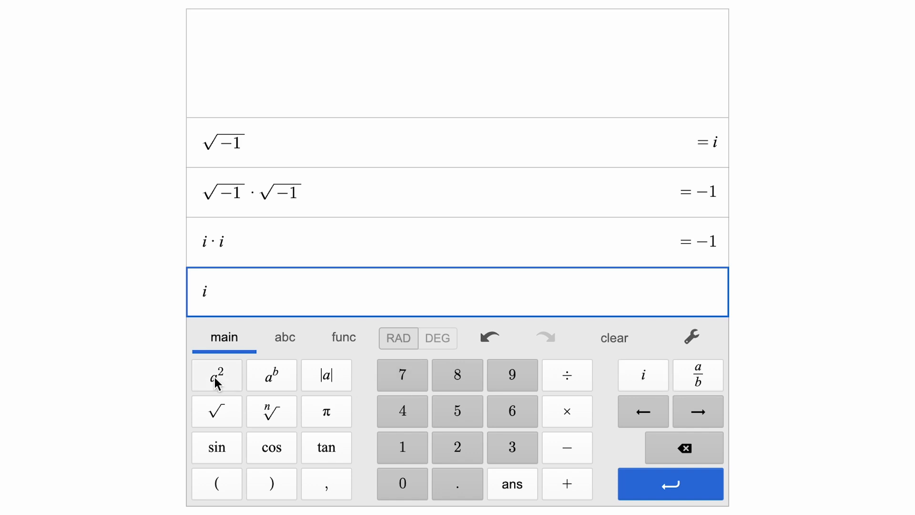
pyautogui.click(216, 375)
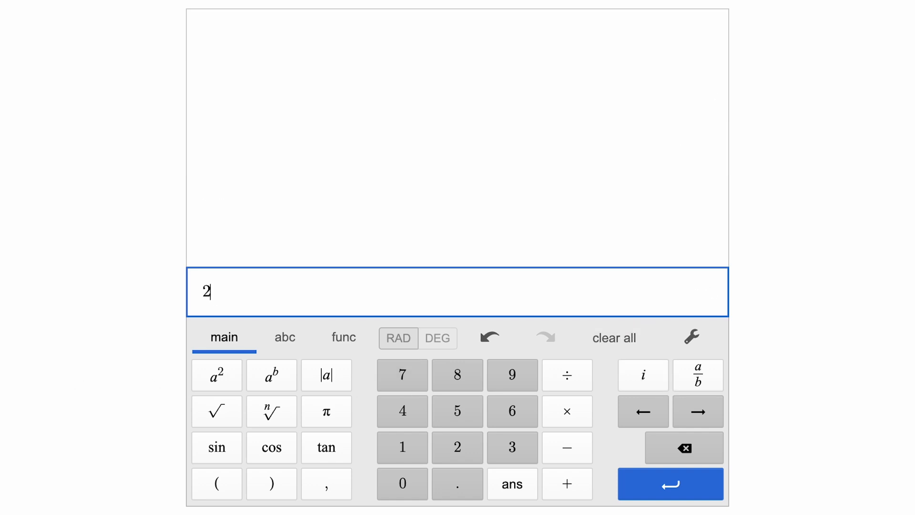
# Enter 2+5i and compute real(2+5i)=2 and imag(2+5i)=5
pyautogui.click(670, 484)
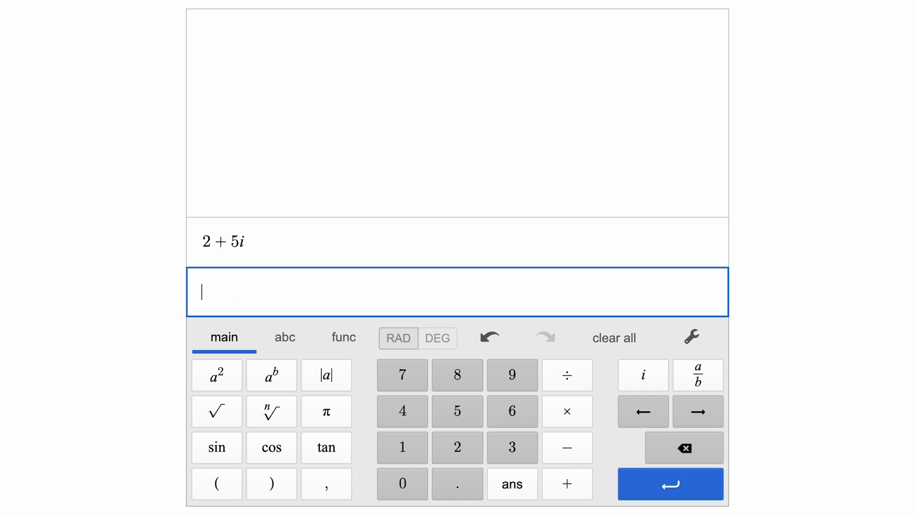
pyautogui.write('real')
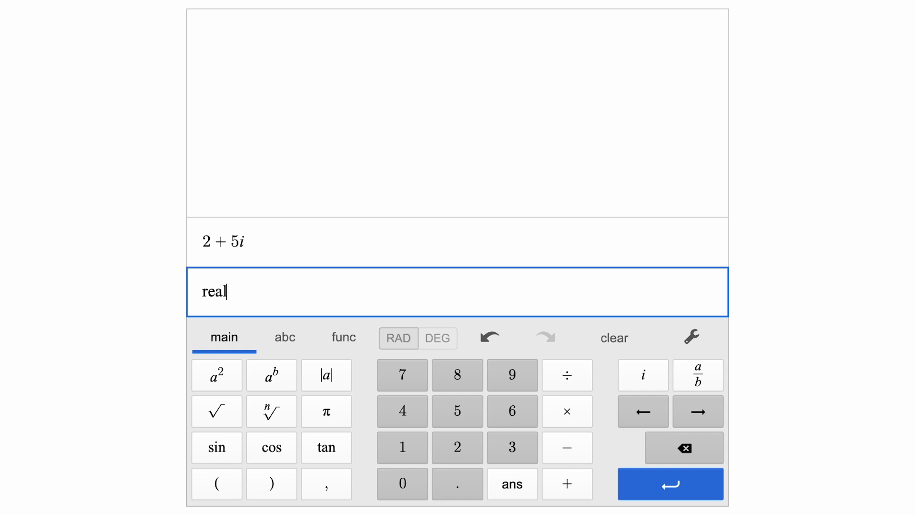
pyautogui.click(512, 485)
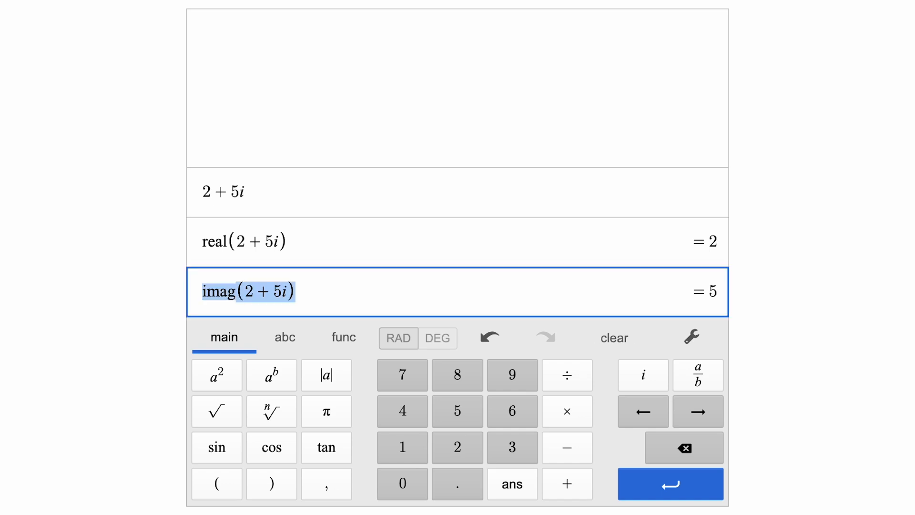
pyautogui.click(613, 337)
pyautogui.write(' +')
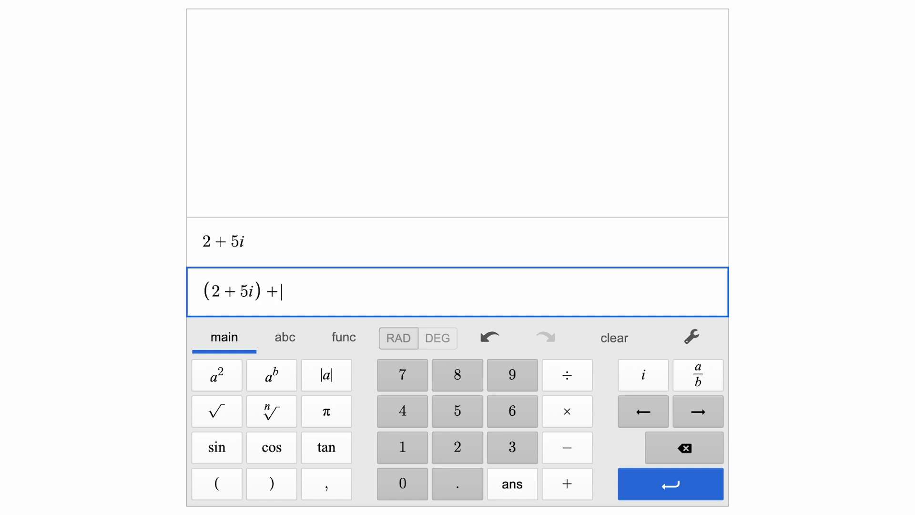
# Compute (2+5i)+(4−3i)=6+2i, (2+5i)(4−3i)=23+14i and 5i(−3i)=15
pyautogui.click(670, 484)
pyautogui.write('5i(−3i)')
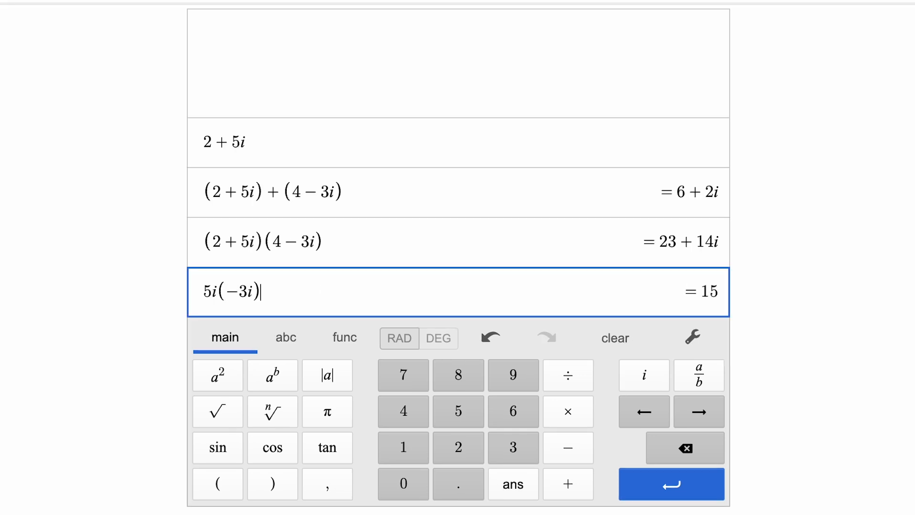
pyautogui.click(671, 484)
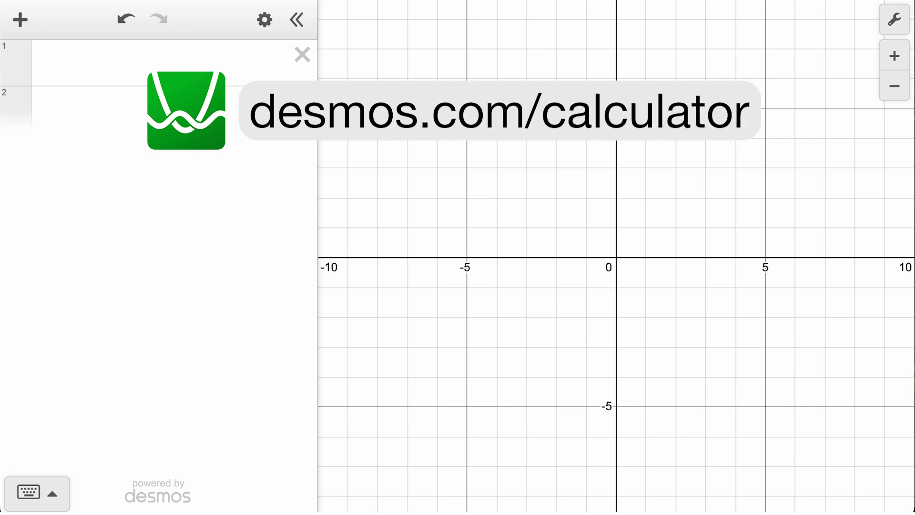
# Enable Complex Mode in the graphing calculator's wrench settings
pyautogui.click(894, 19)
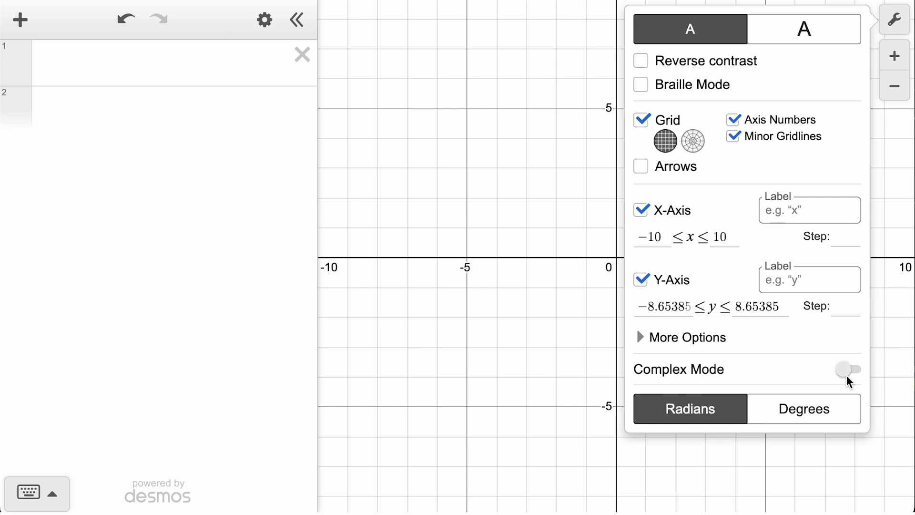
pyautogui.click(848, 369)
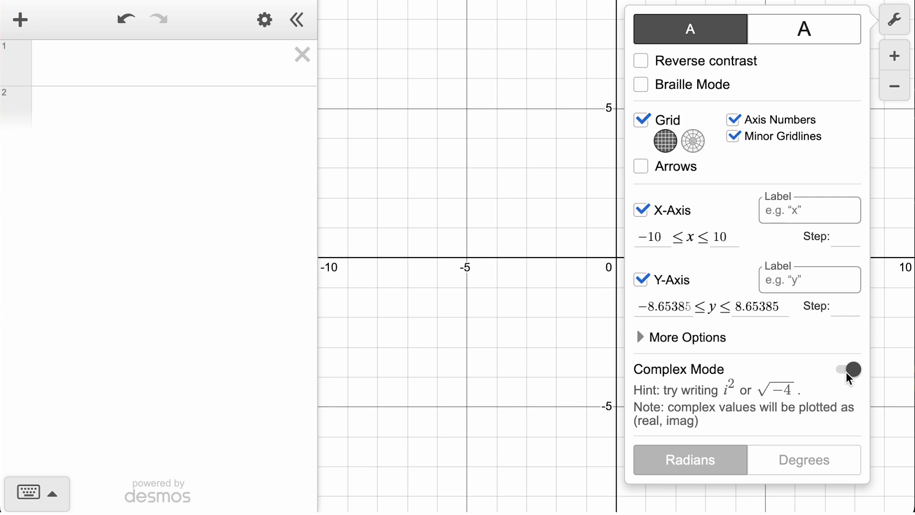
pyautogui.click(264, 19)
pyautogui.write('2 + 5')
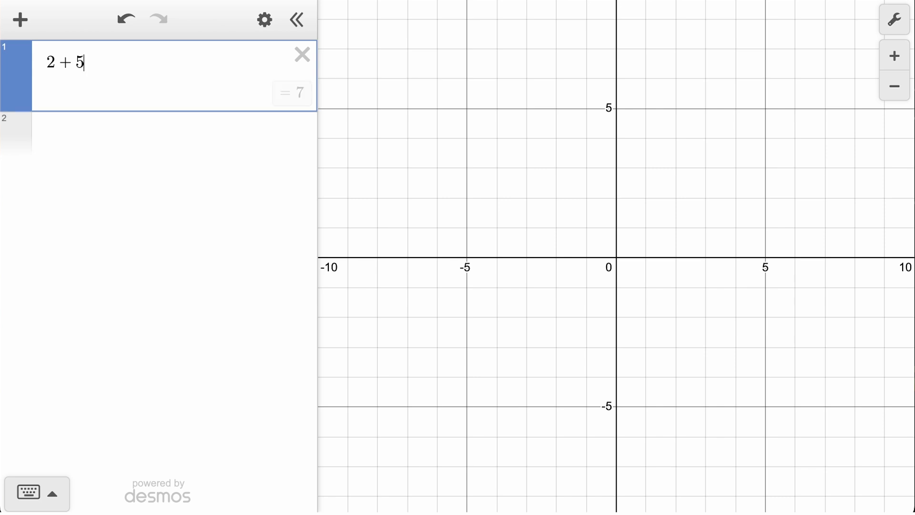
# Enter 2+5i and style it as a blue point with its value label shown
pyautogui.write('i')
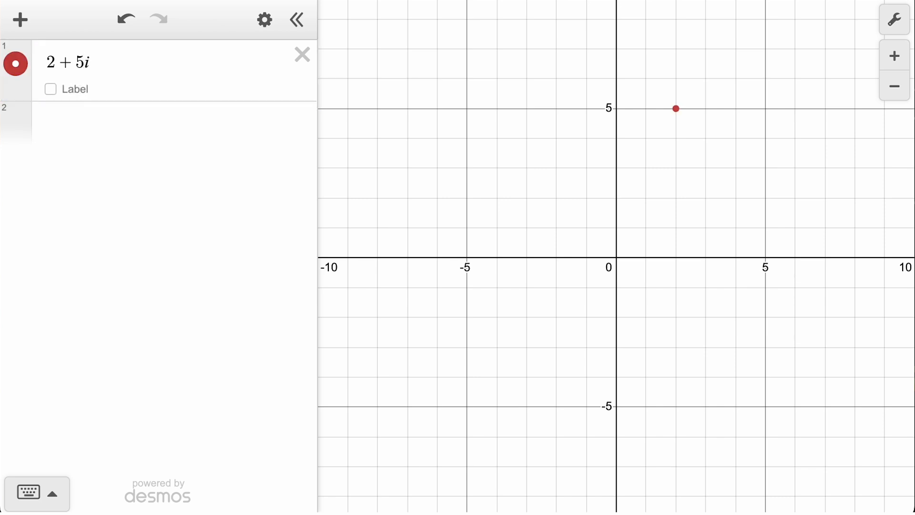
pyautogui.click(17, 62)
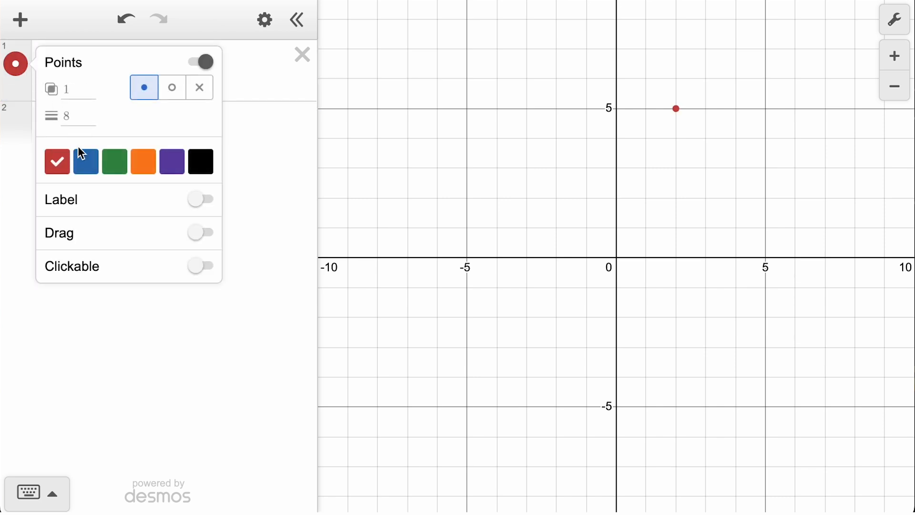
pyautogui.click(85, 162)
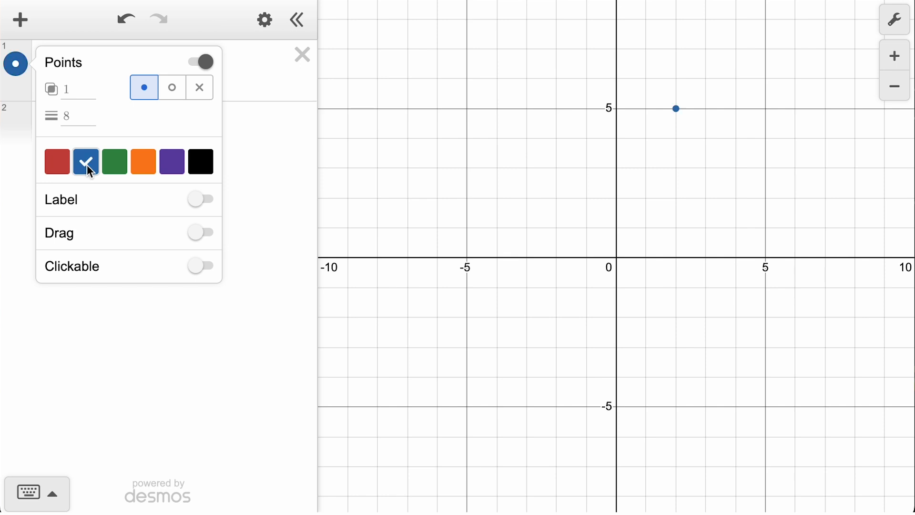
pyautogui.click(200, 198)
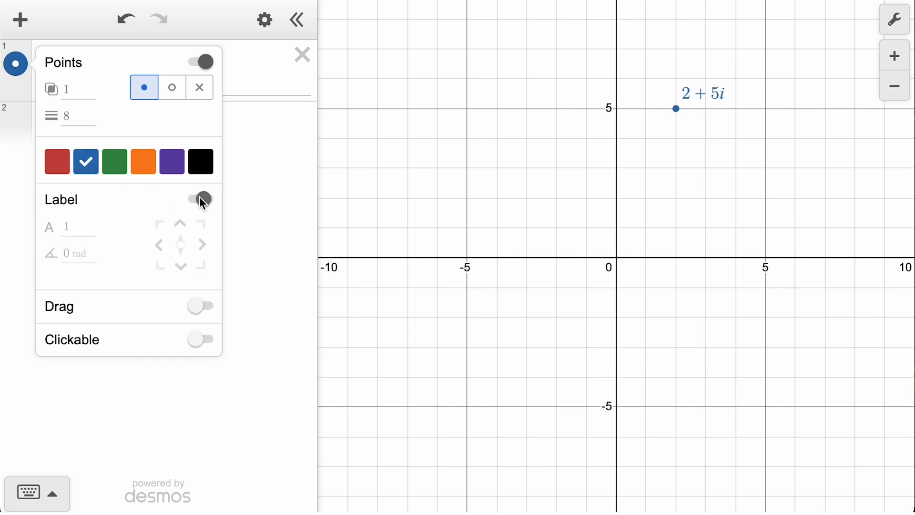
pyautogui.click(201, 199)
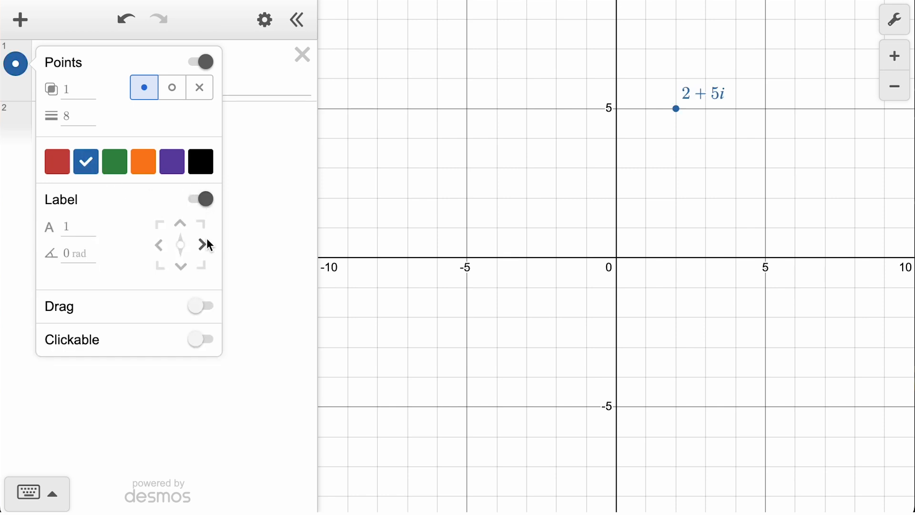
pyautogui.click(201, 306)
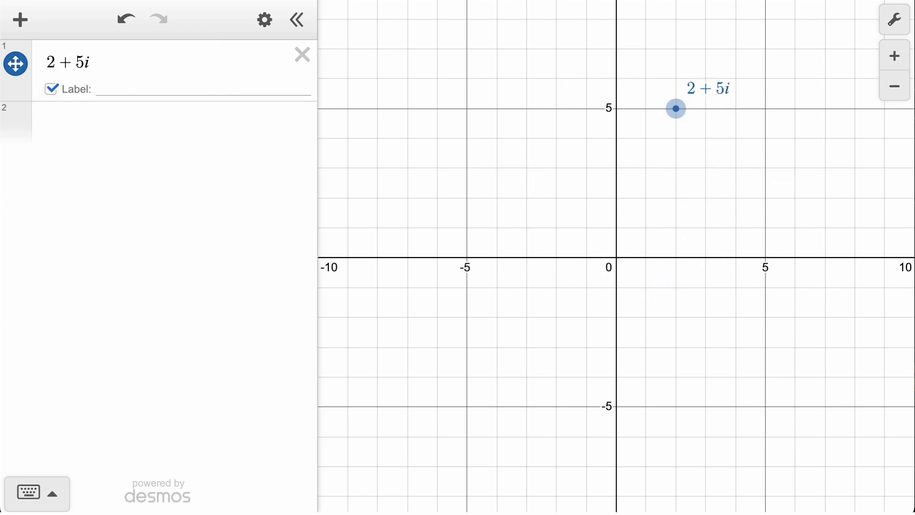
# Define z=2+5i and w=4−3i, plot labelled z+w=6+2i, and delete the zw row
pyautogui.click(70, 62)
pyautogui.write('w=4')
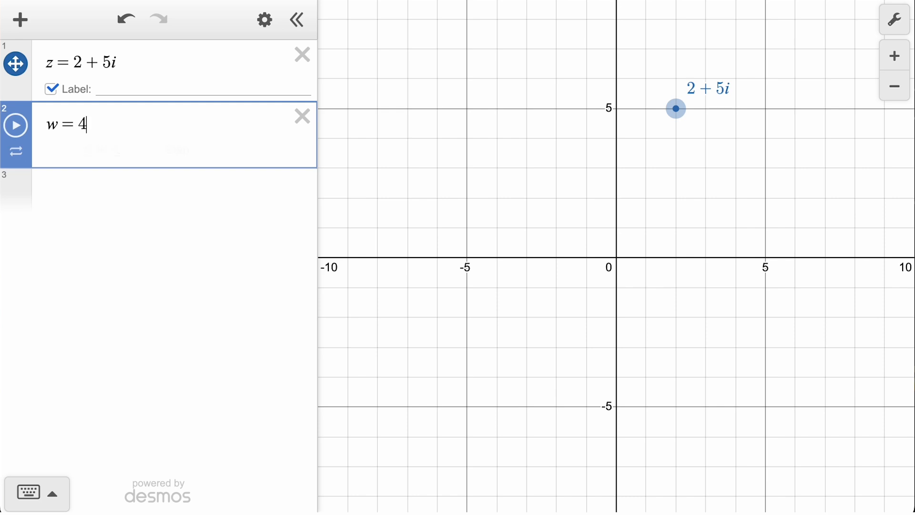
pyautogui.write('-3i')
pyautogui.click(173, 192)
pyautogui.write('z + w')
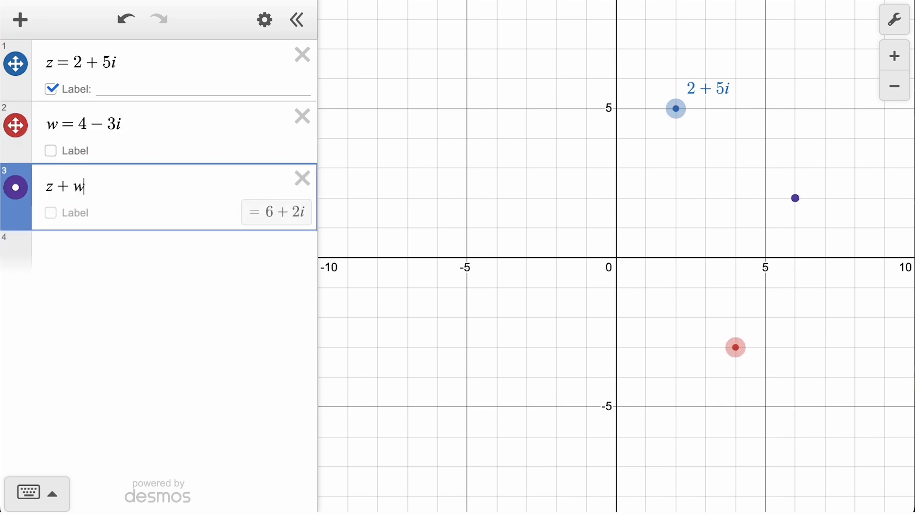
pyautogui.write('z')
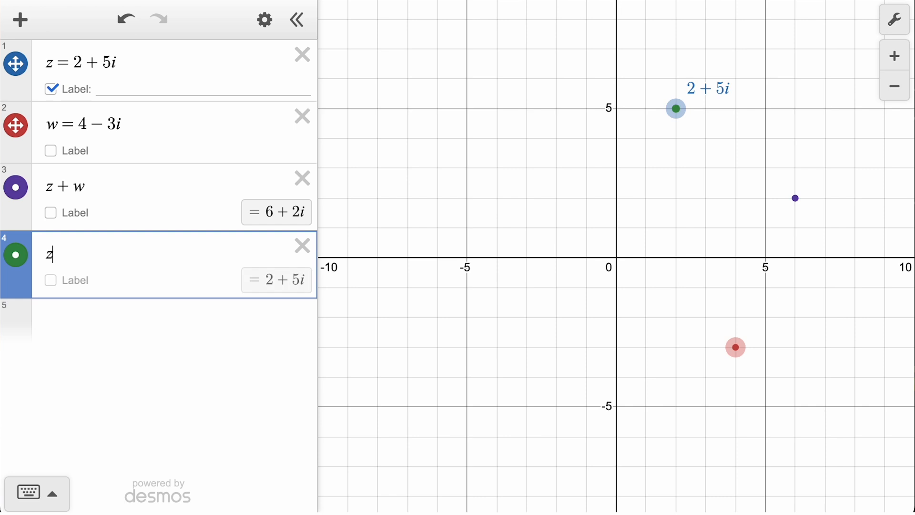
pyautogui.write('w')
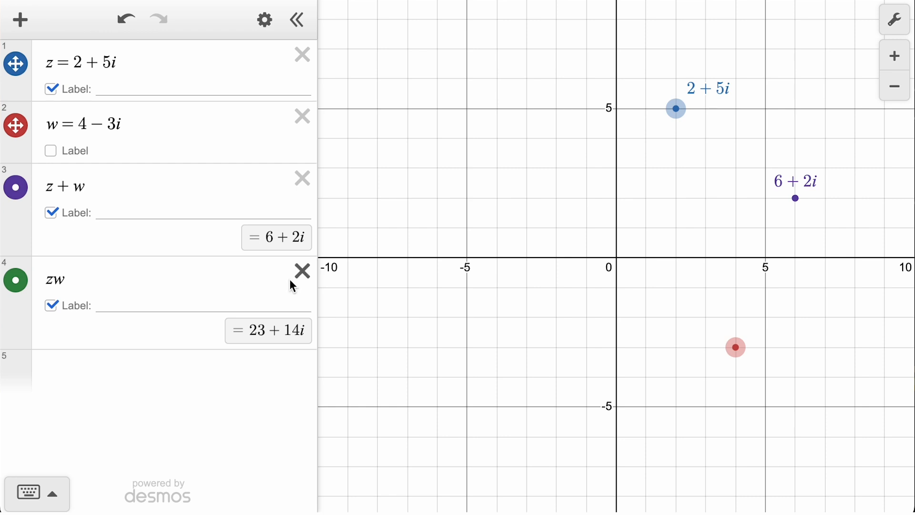
pyautogui.click(302, 270)
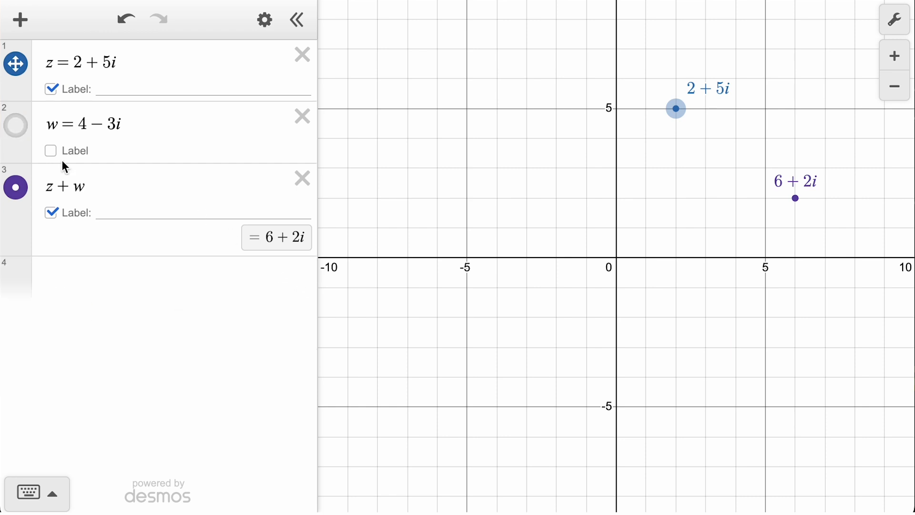
pyautogui.moveTo(97, 181)
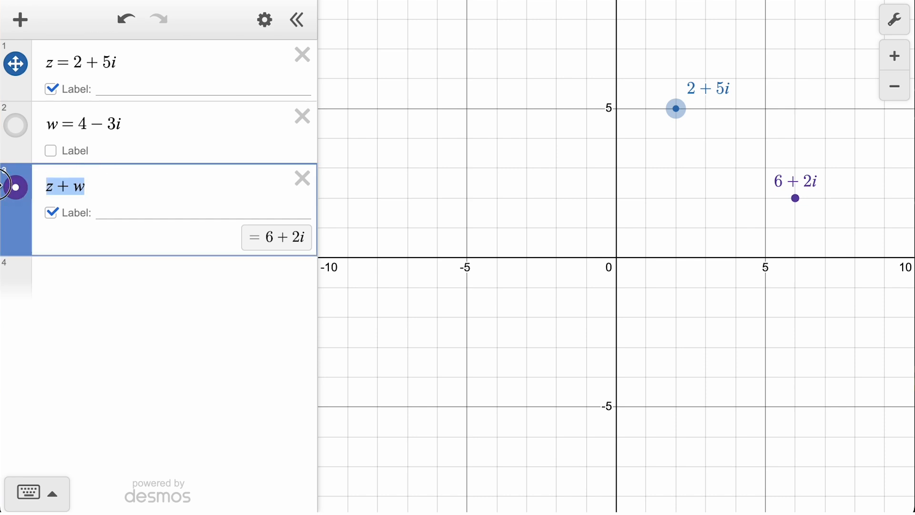
# Overwrite the sum row with conj(z), plotting the labelled point 2−5i
pyautogui.write('conj(')
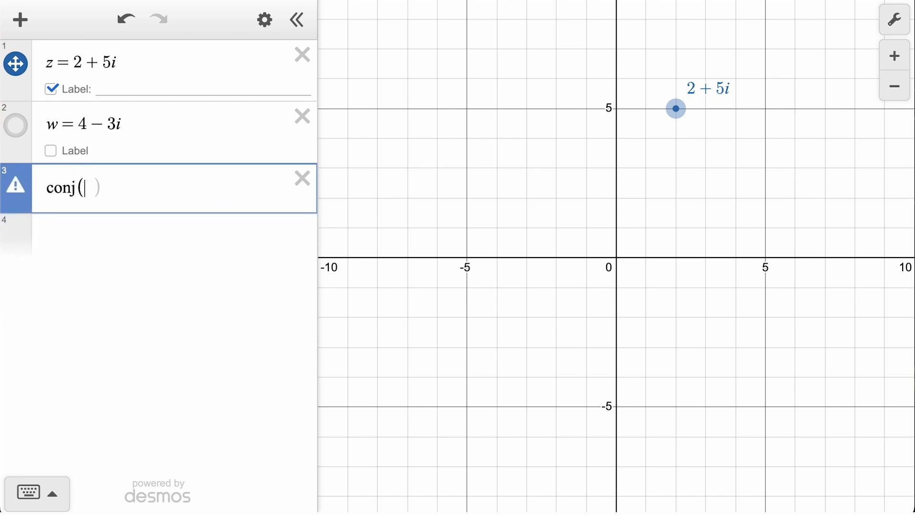
pyautogui.write('z')
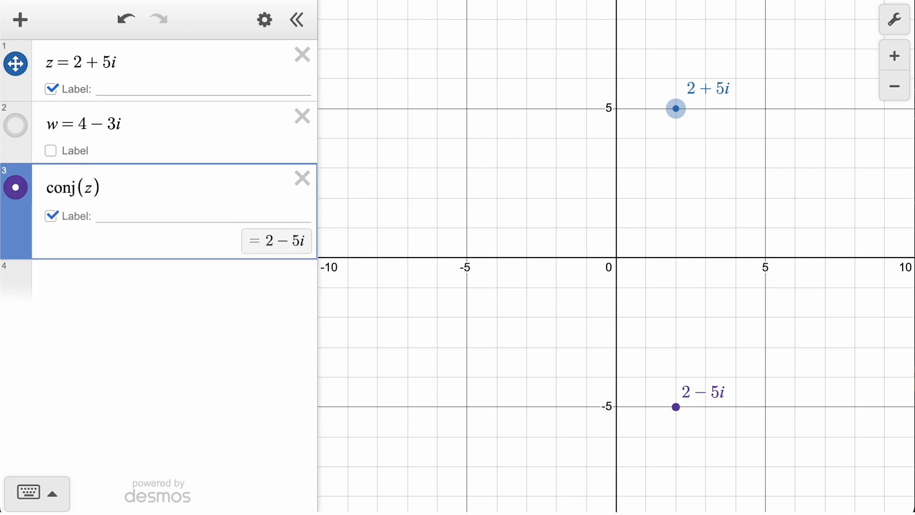